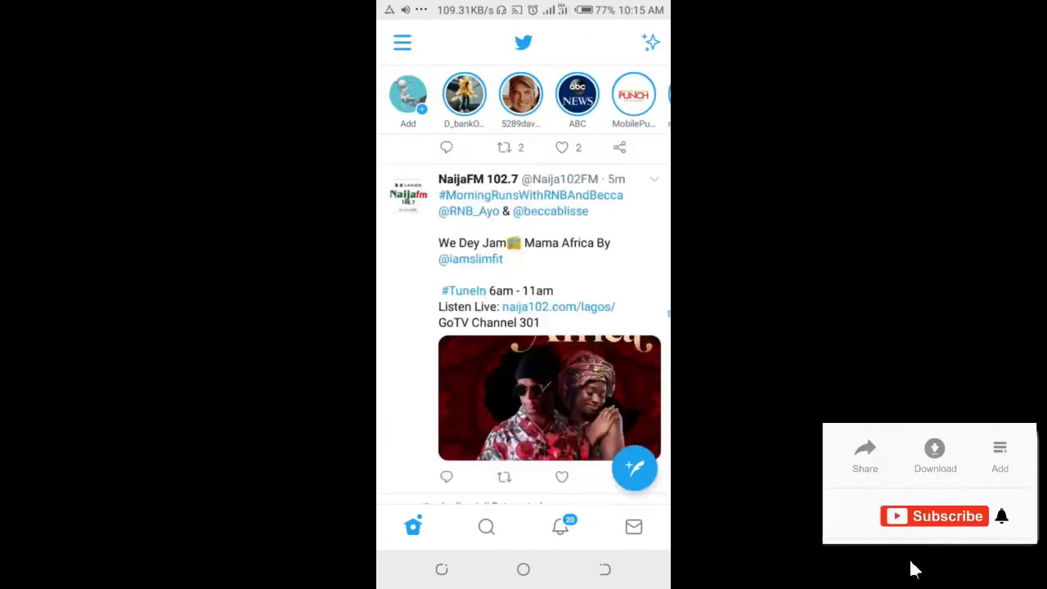
{"action": "scroll", "scroll_direction": "down", "scroll_amount": 3}
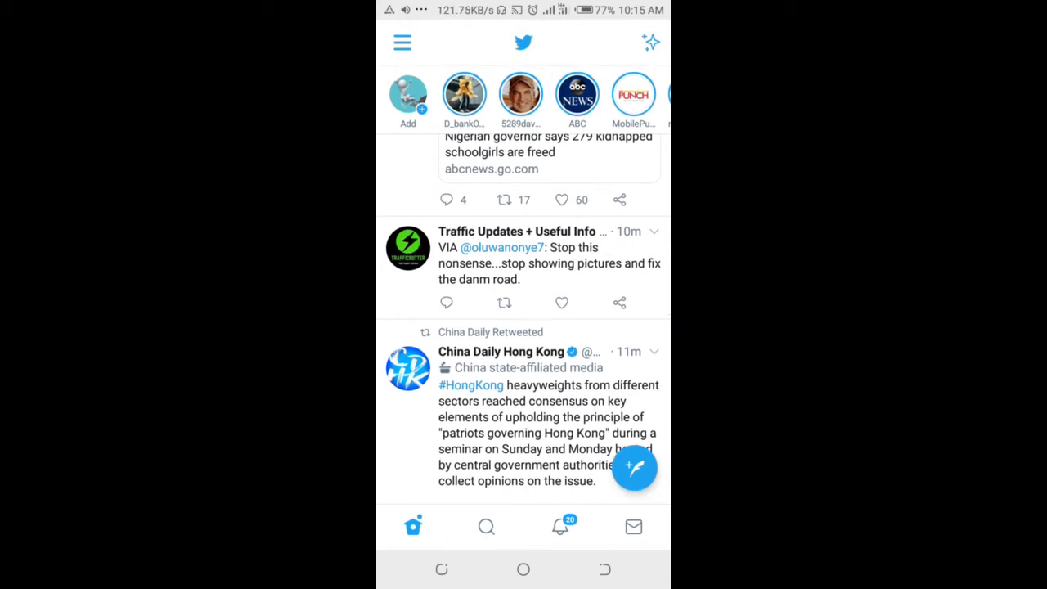
{"action": "scroll", "scroll_direction": "down", "scroll_amount": 3}
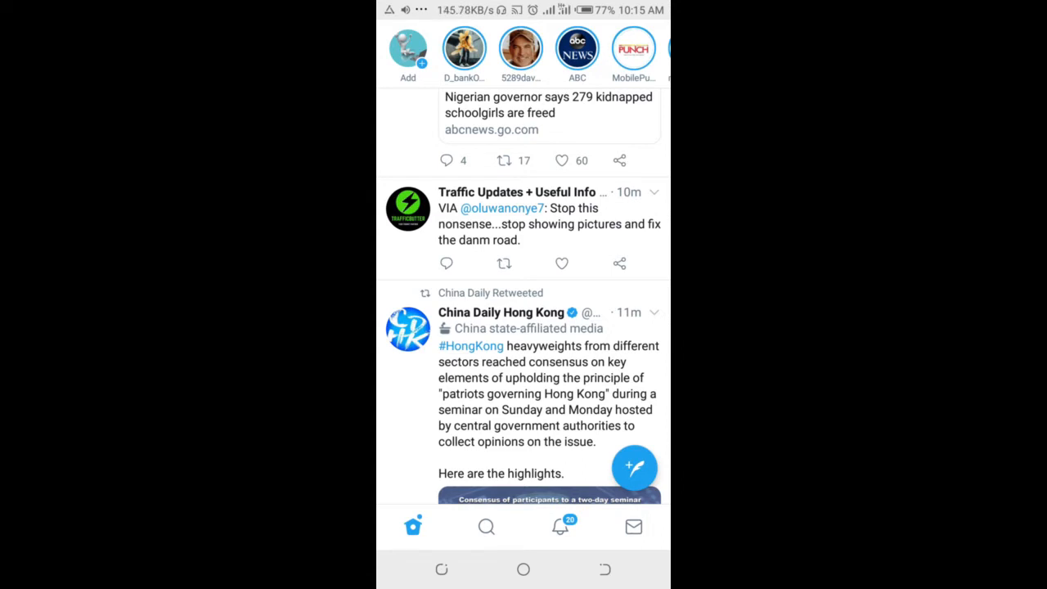
{"action": "left_click", "coordinate": [634, 526]}
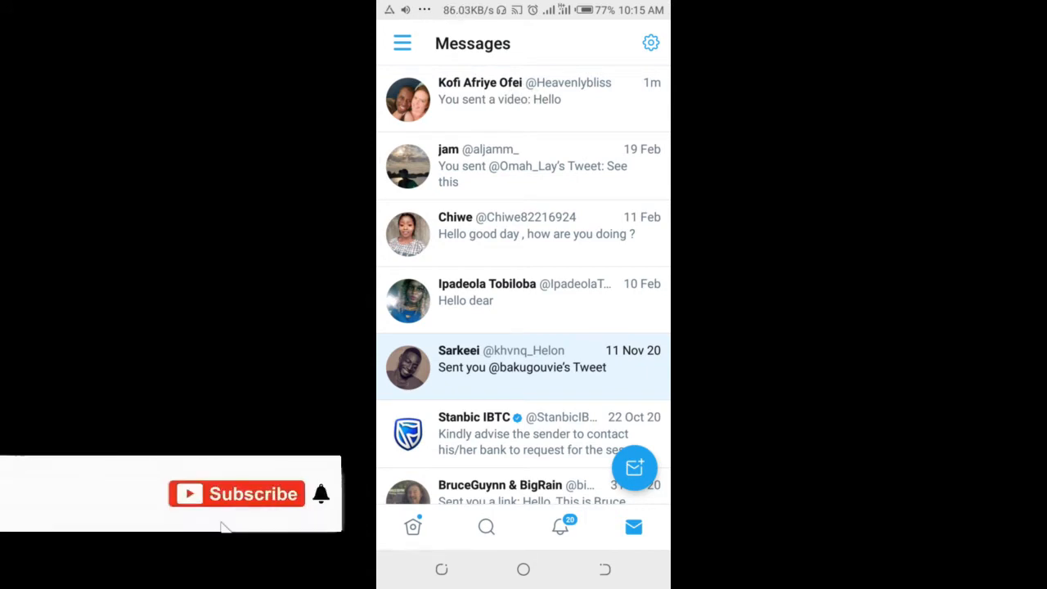
{"action": "left_click", "coordinate": [522, 366]}
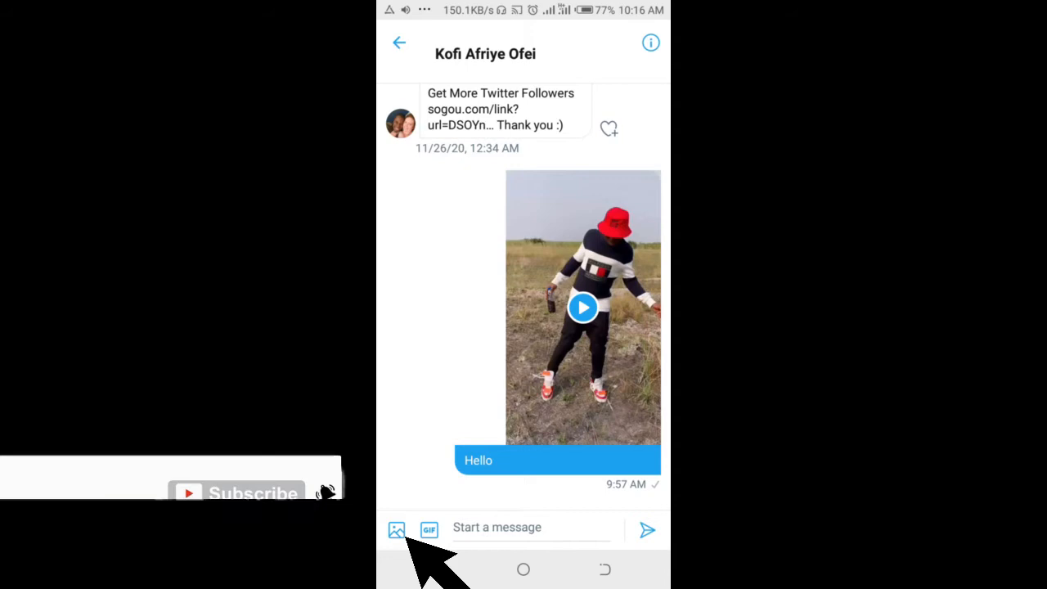
{"action": "left_click", "coordinate": [397, 530]}
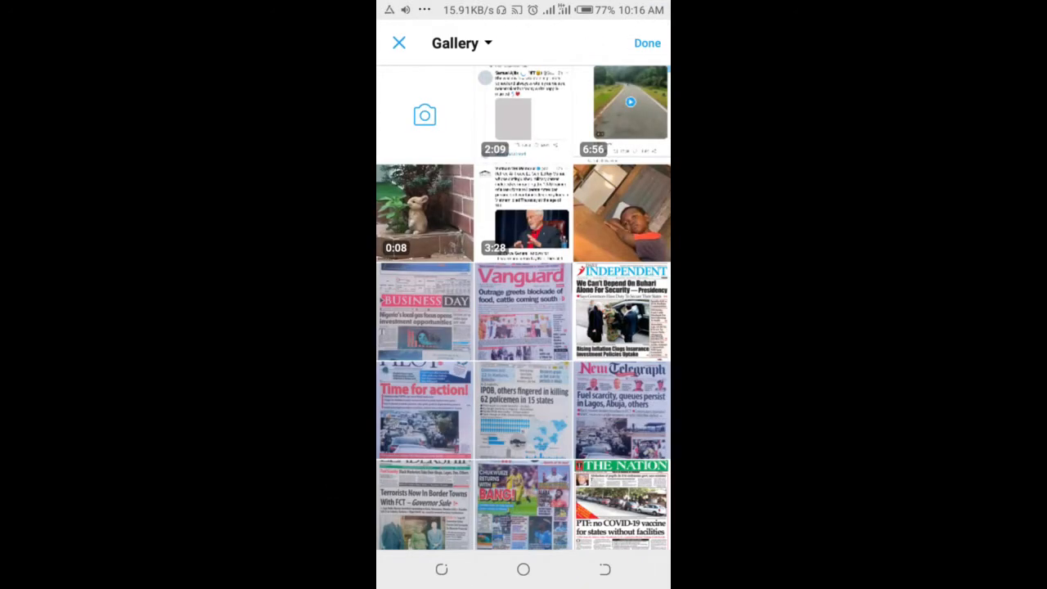
{"action": "scroll", "scroll_direction": "down", "scroll_amount": 3}
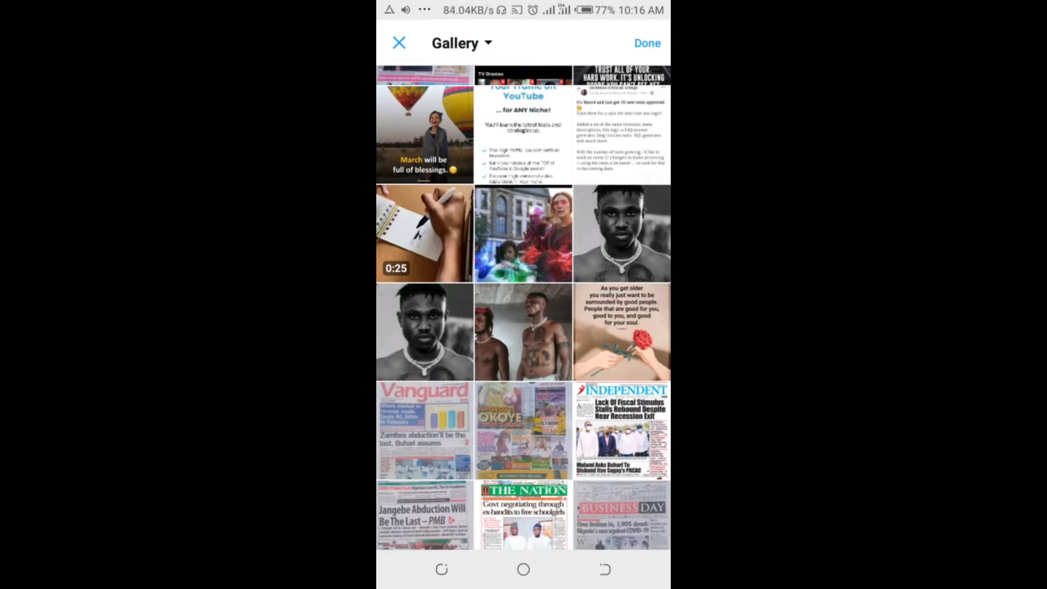
{"action": "left_click", "coordinate": [425, 126]}
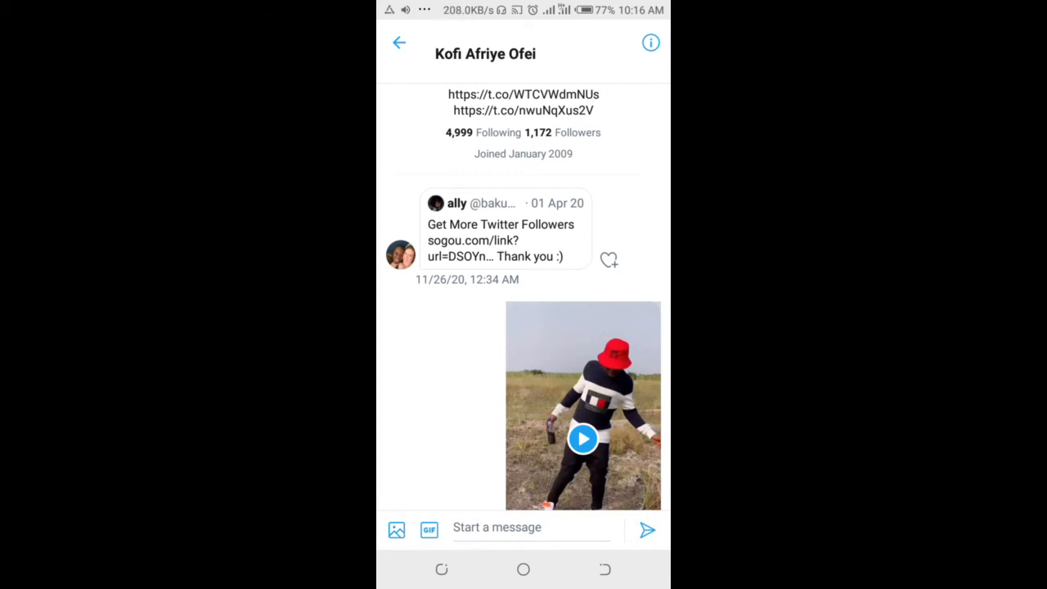
Send the black-and-white photo of a man with a child, plus a second photo, to Kofi
{"action": "left_click", "coordinate": [397, 530]}
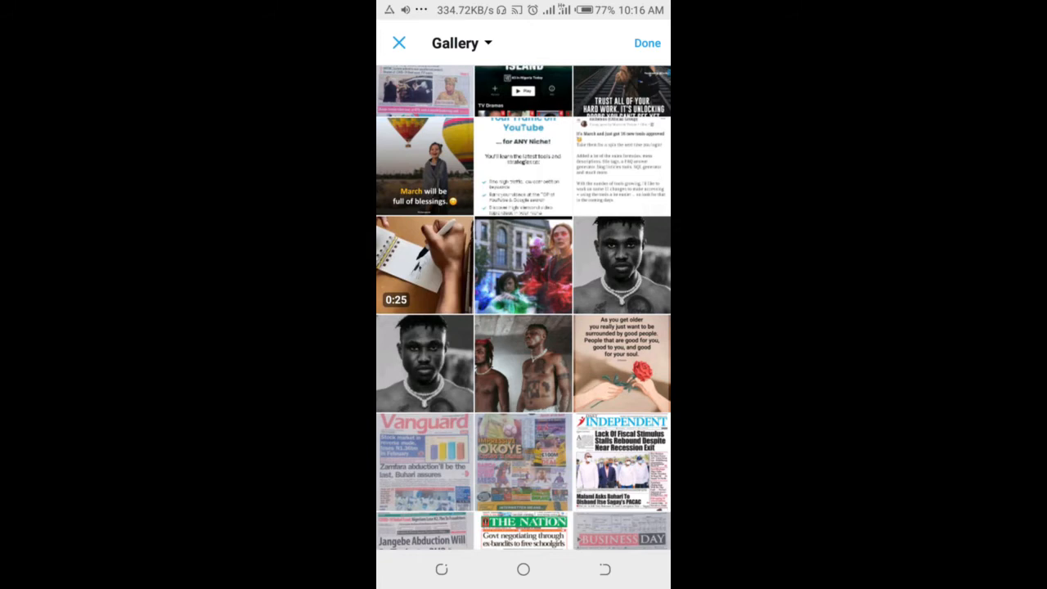
{"action": "scroll", "scroll_direction": "down", "scroll_amount": 3}
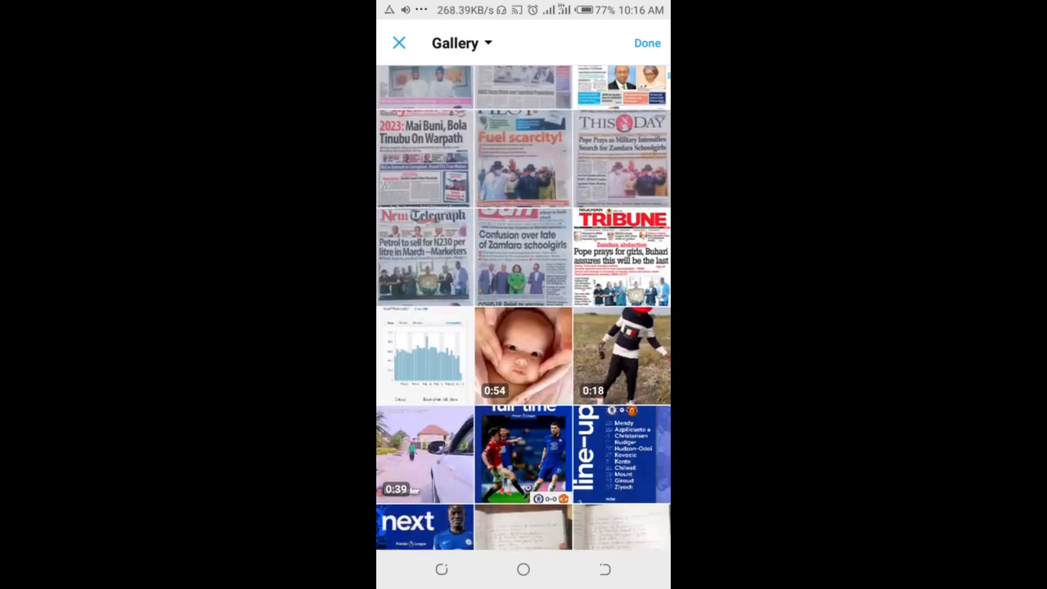
{"action": "scroll", "scroll_direction": "down", "scroll_amount": 3}
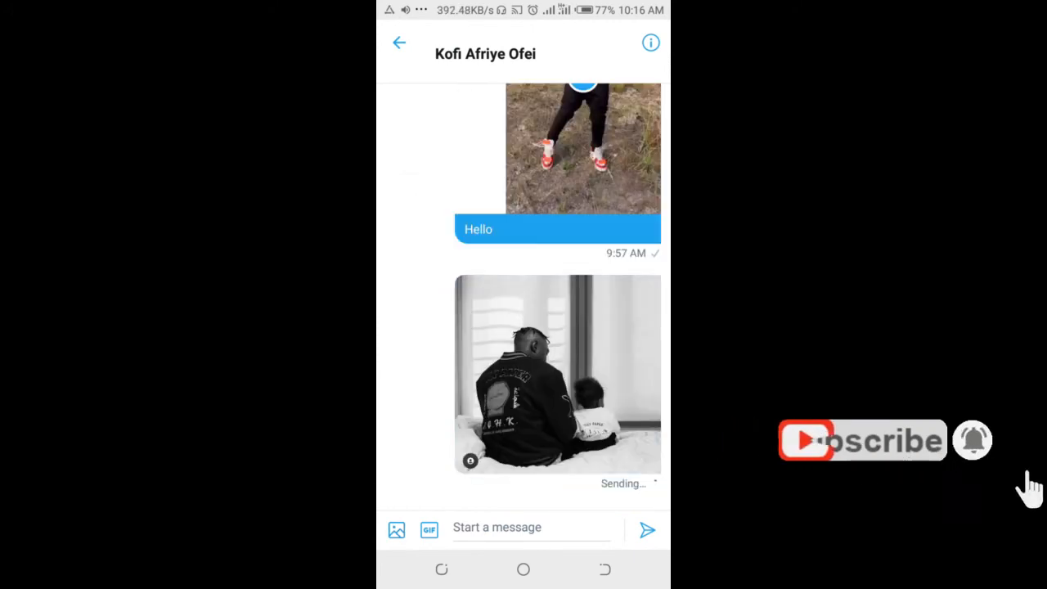
{"action": "left_click", "coordinate": [397, 530]}
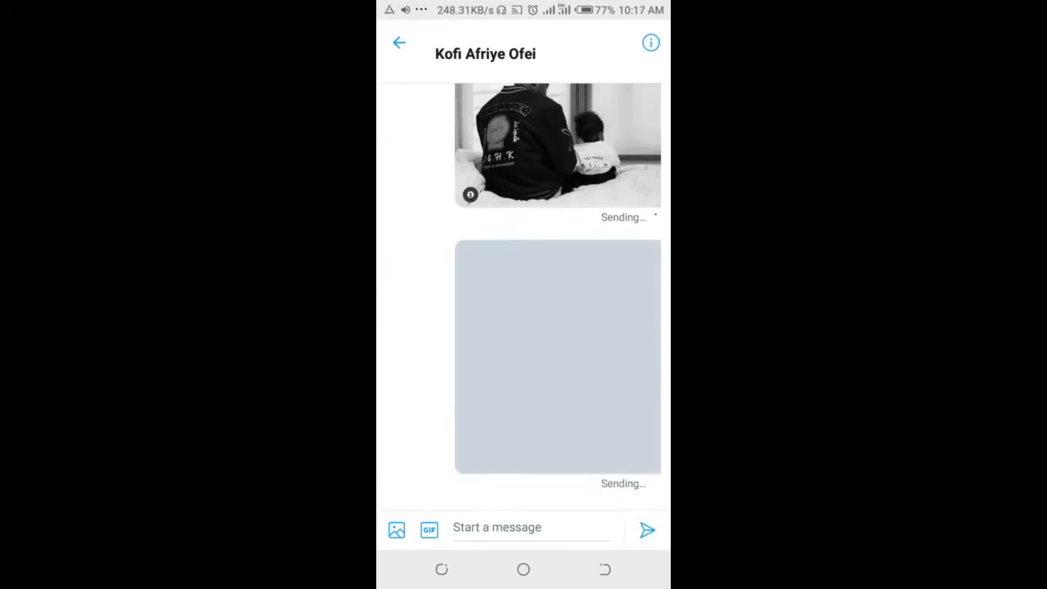
Send photos of a boy at a table and hands holding a baby's hand
{"action": "left_click", "coordinate": [396, 530]}
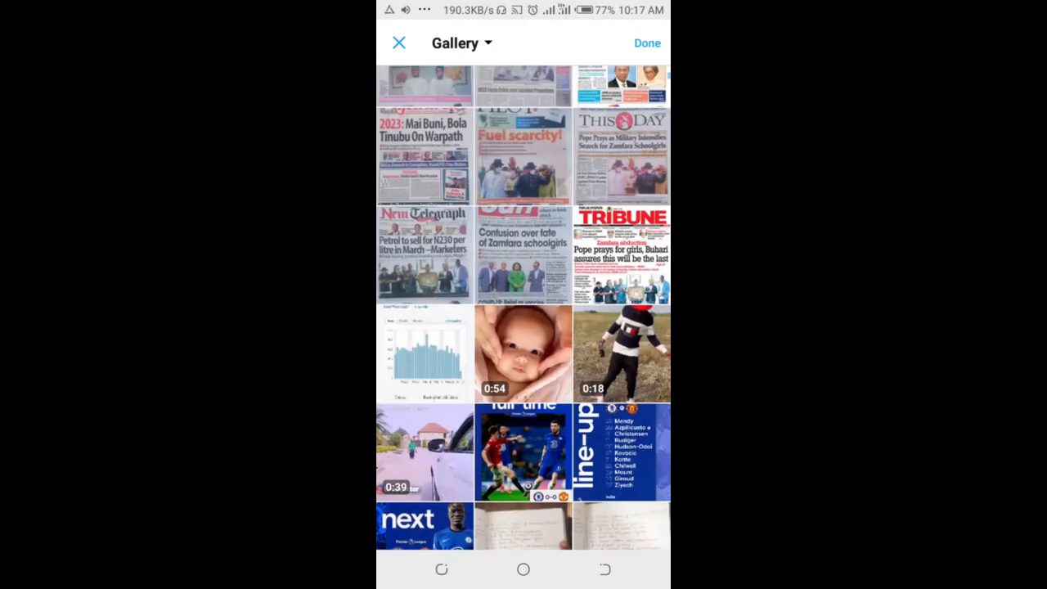
{"action": "scroll", "scroll_direction": "down", "scroll_amount": 3}
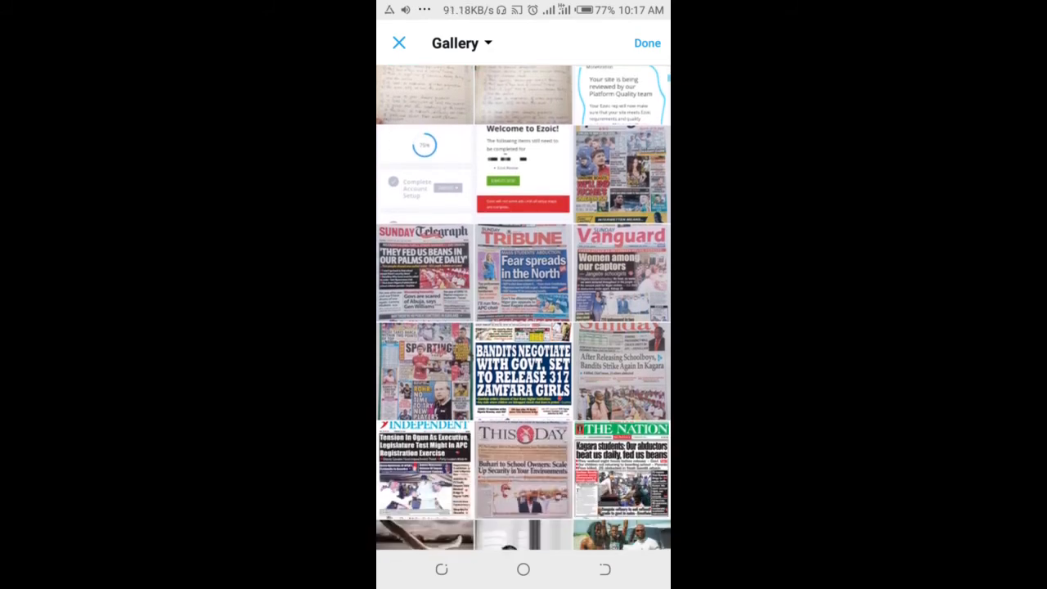
{"action": "scroll", "scroll_direction": "down", "scroll_amount": 3}
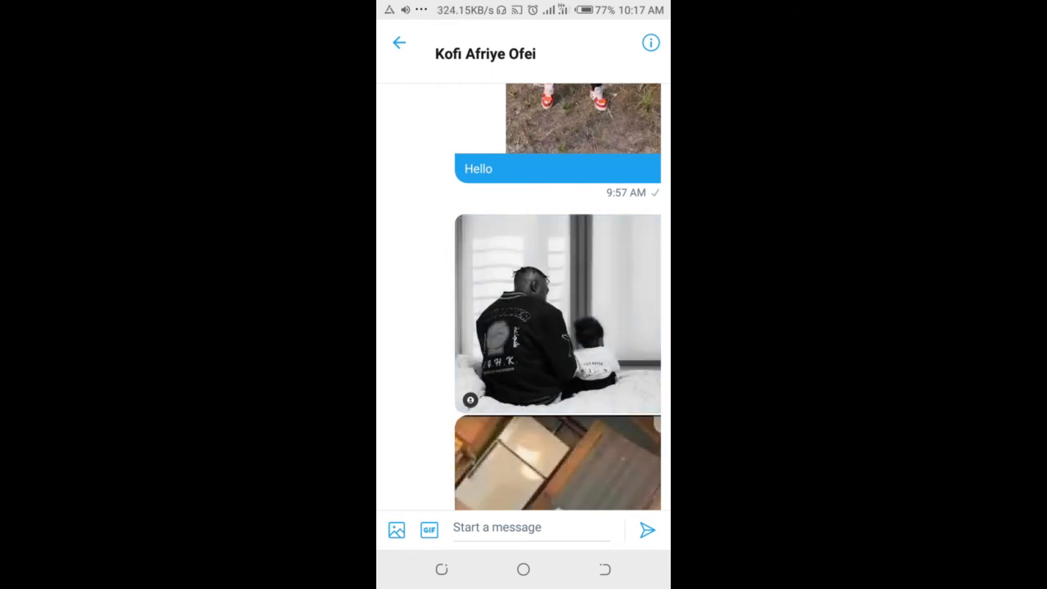
{"action": "scroll", "scroll_direction": "down", "scroll_amount": 3}
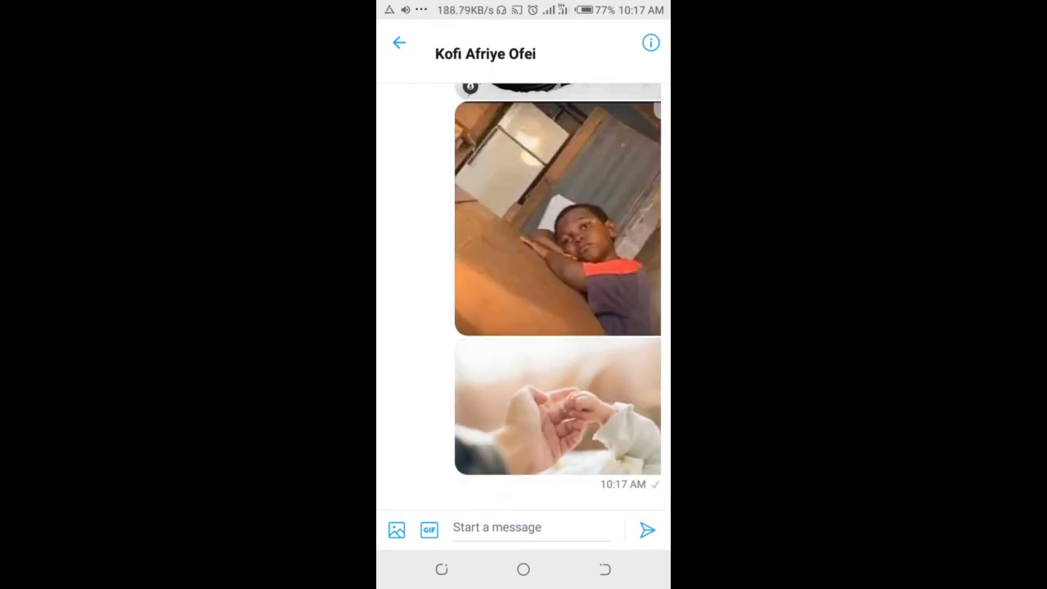